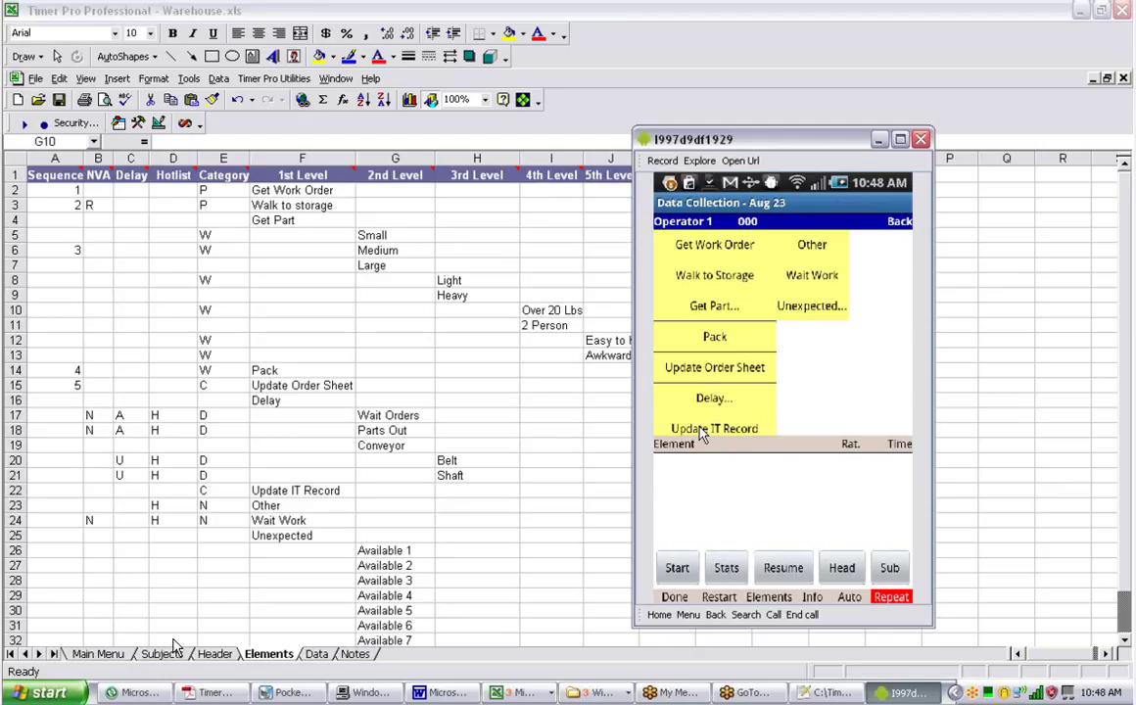
mouse_move(723, 471)
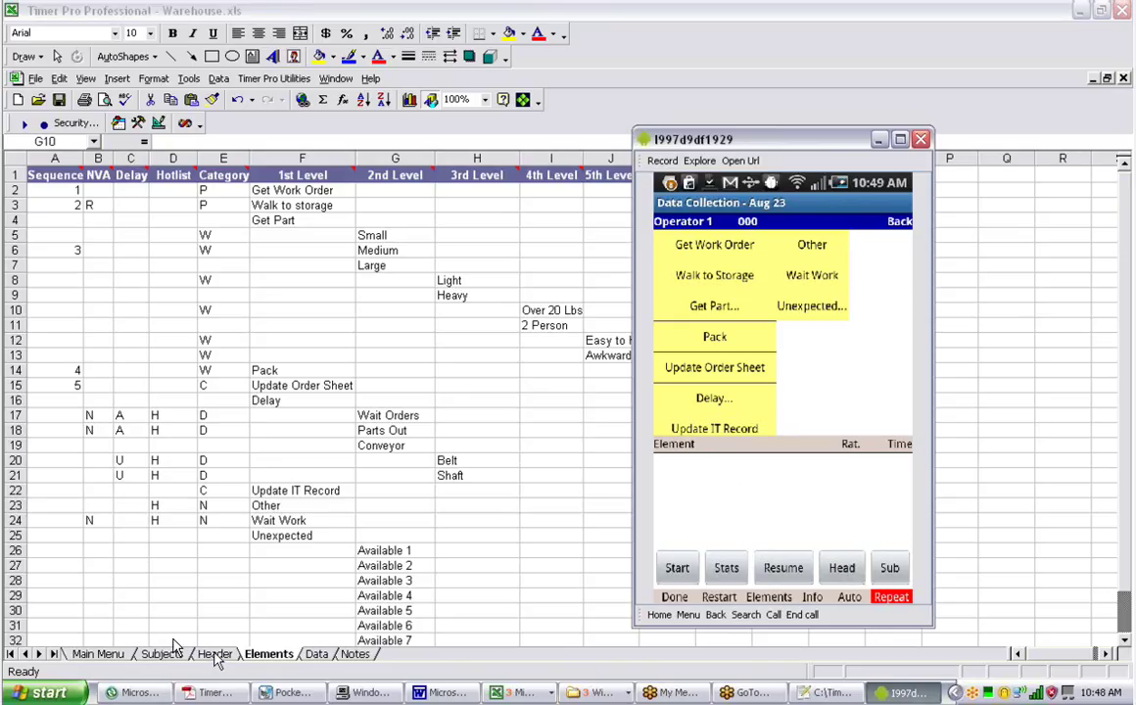
Show the template's Header sheet listing departments, shifts, machines and people
left_click(215, 653)
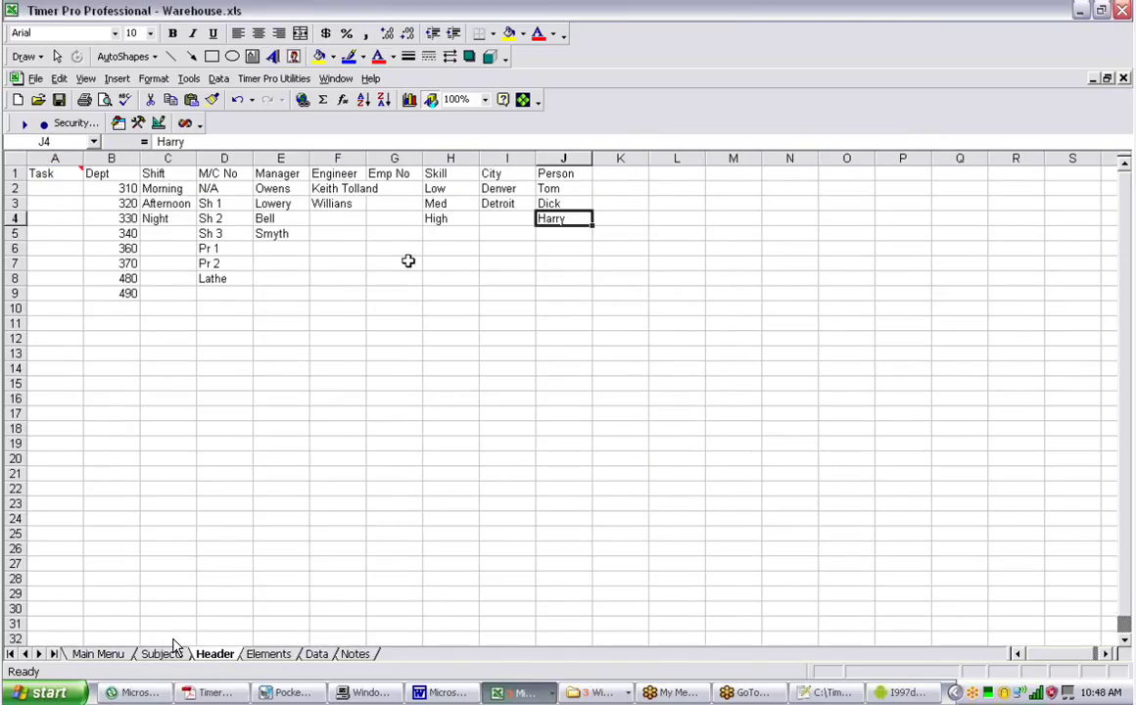
left_click(393, 248)
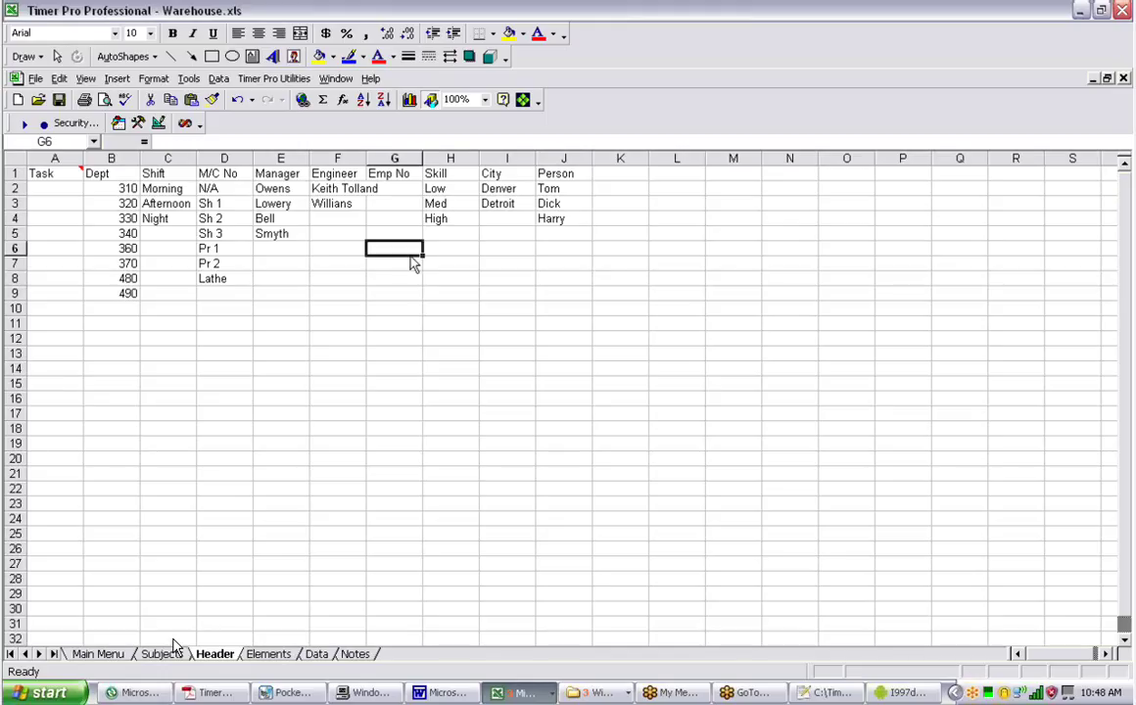
mouse_move(901, 692)
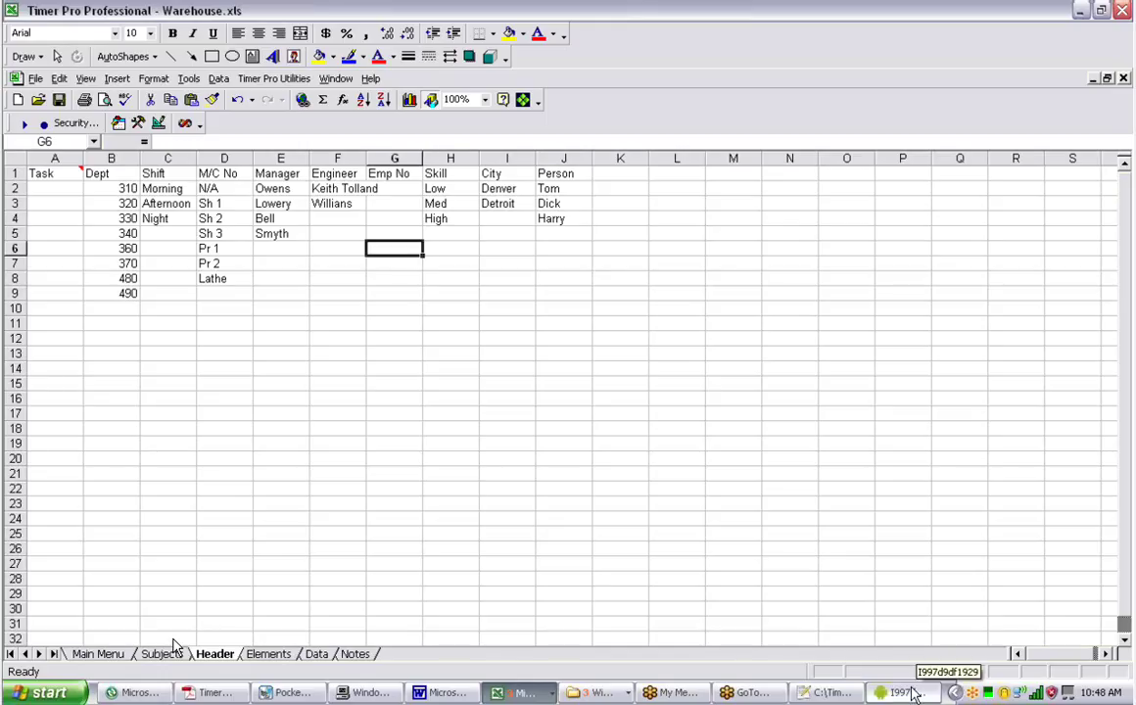
Bring the emulator forward and open the Study Header's department picker
left_click(901, 692)
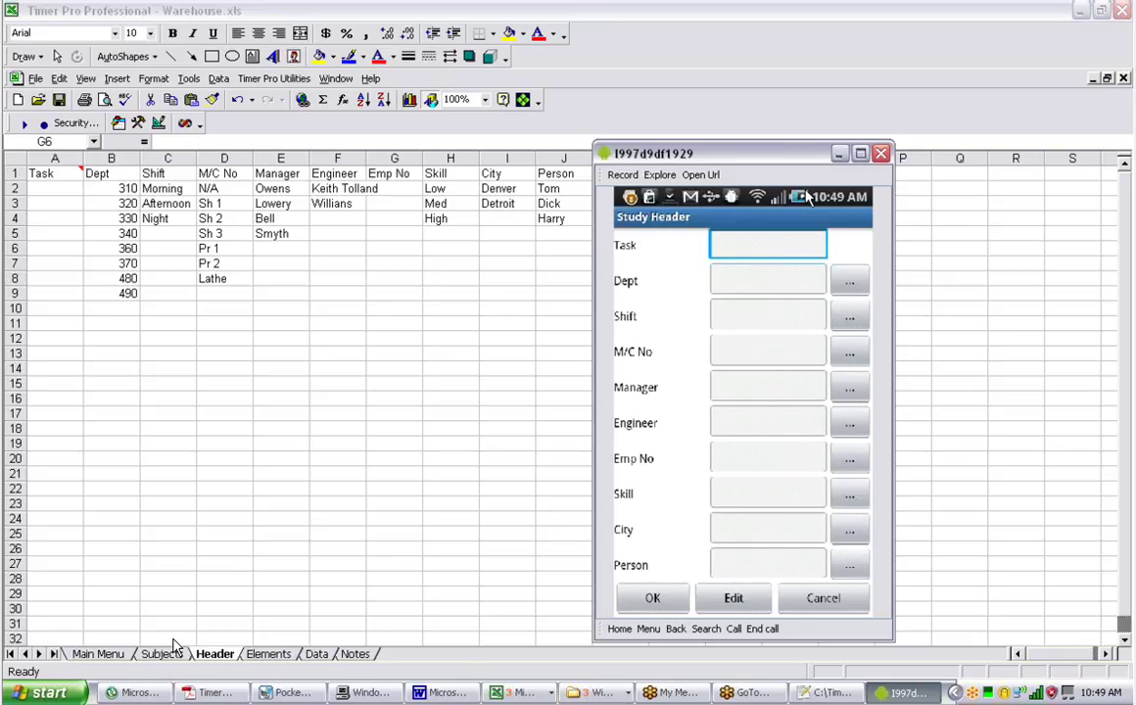
left_click(849, 281)
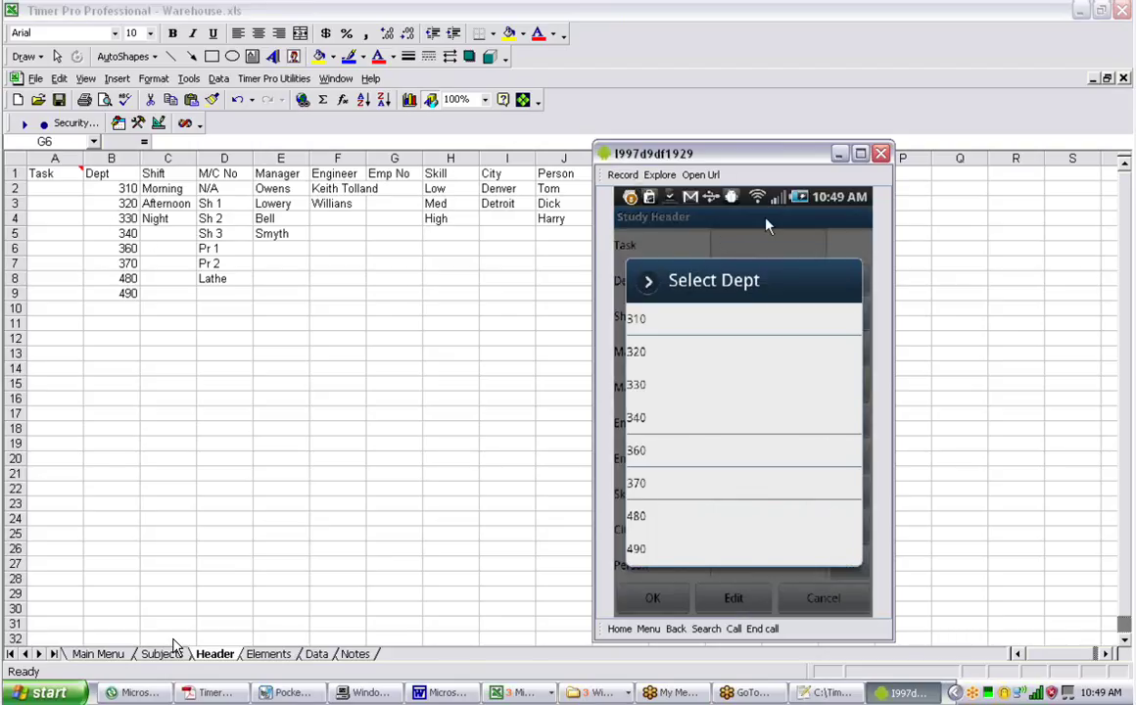
mouse_move(793, 200)
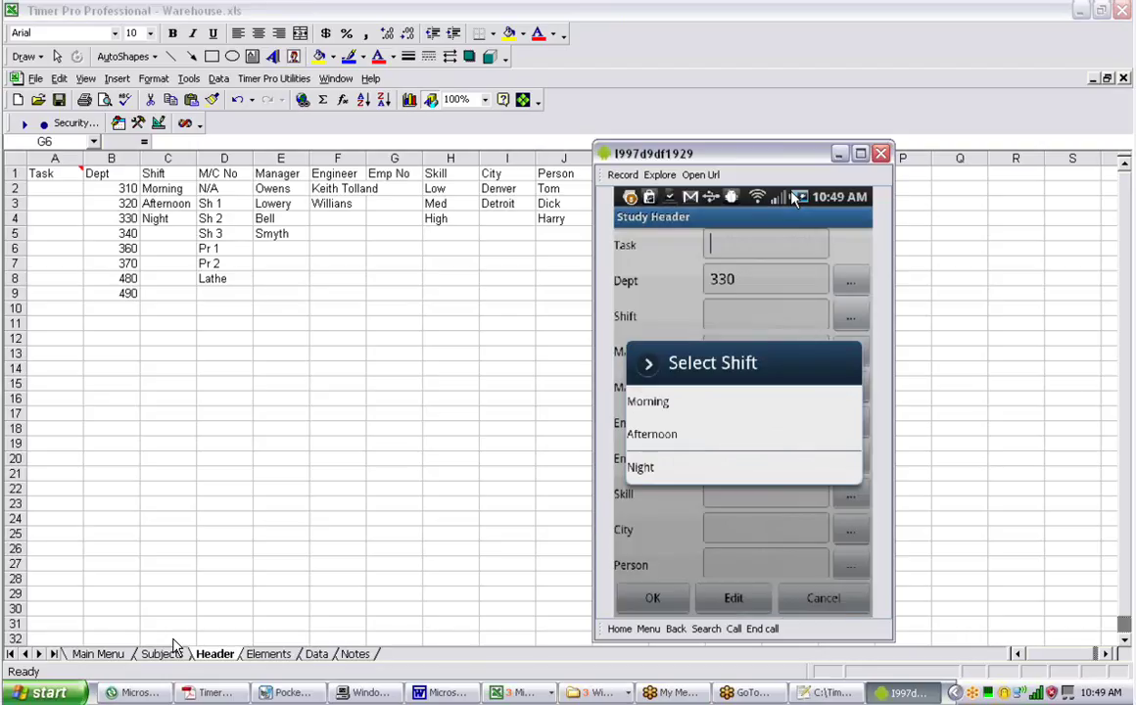
Choose Morning shift and machine Pr 1, then save the study header
left_click(647, 401)
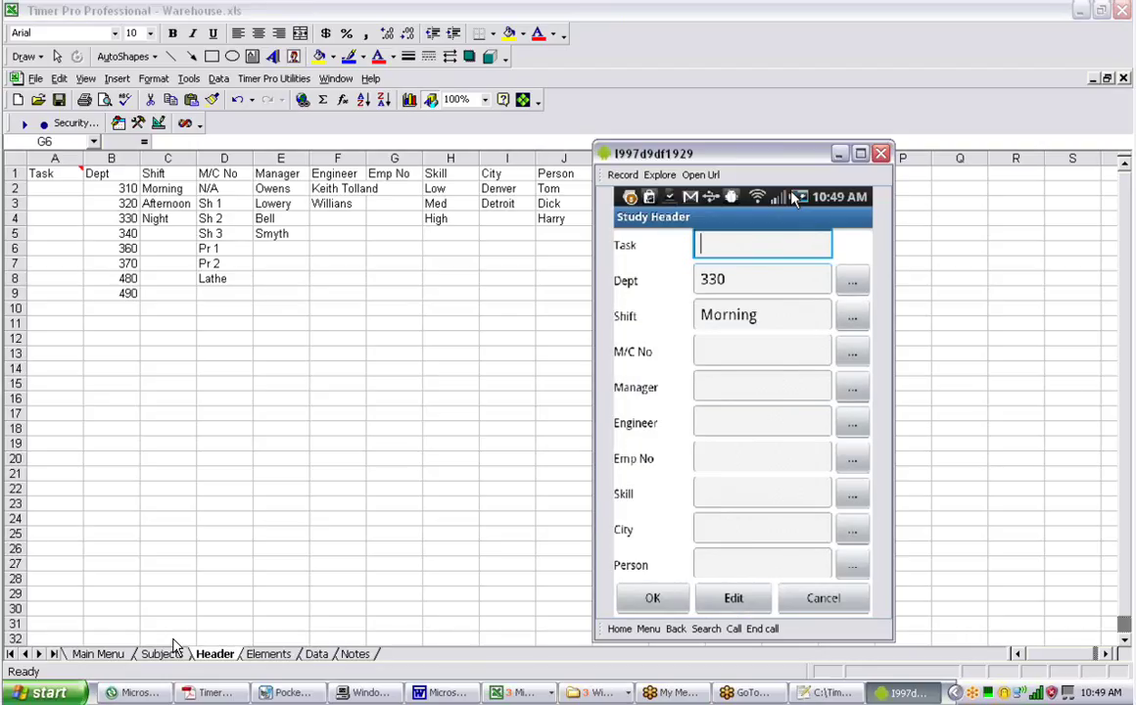
left_click(851, 351)
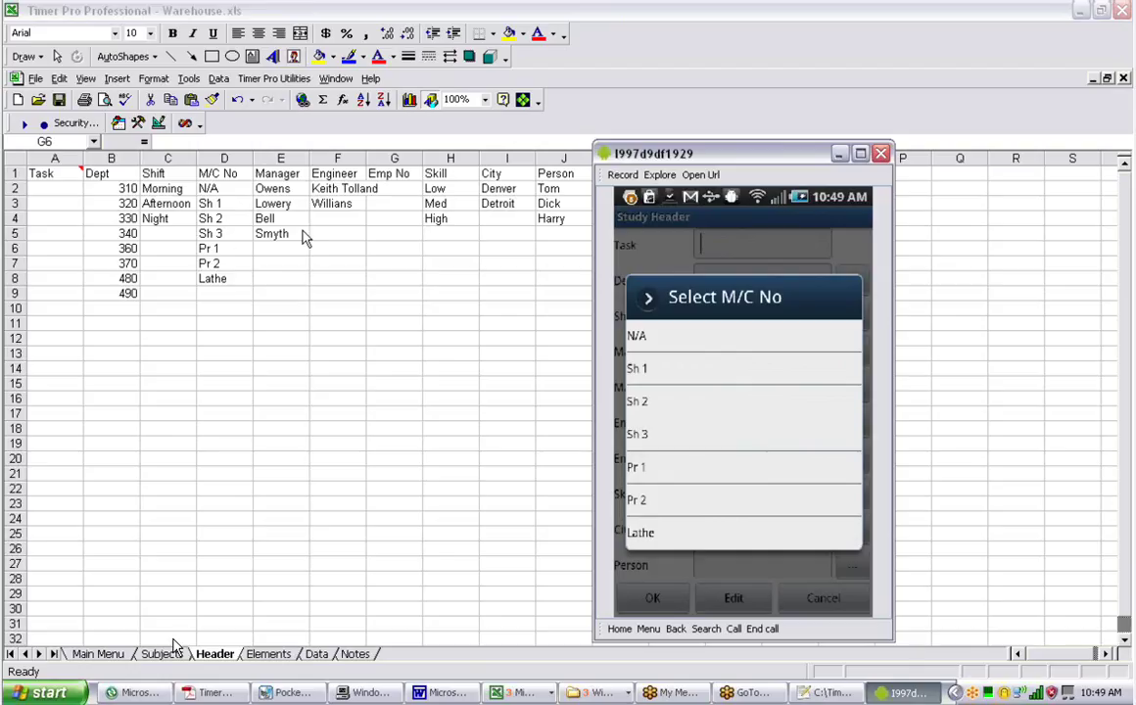
left_click(636, 466)
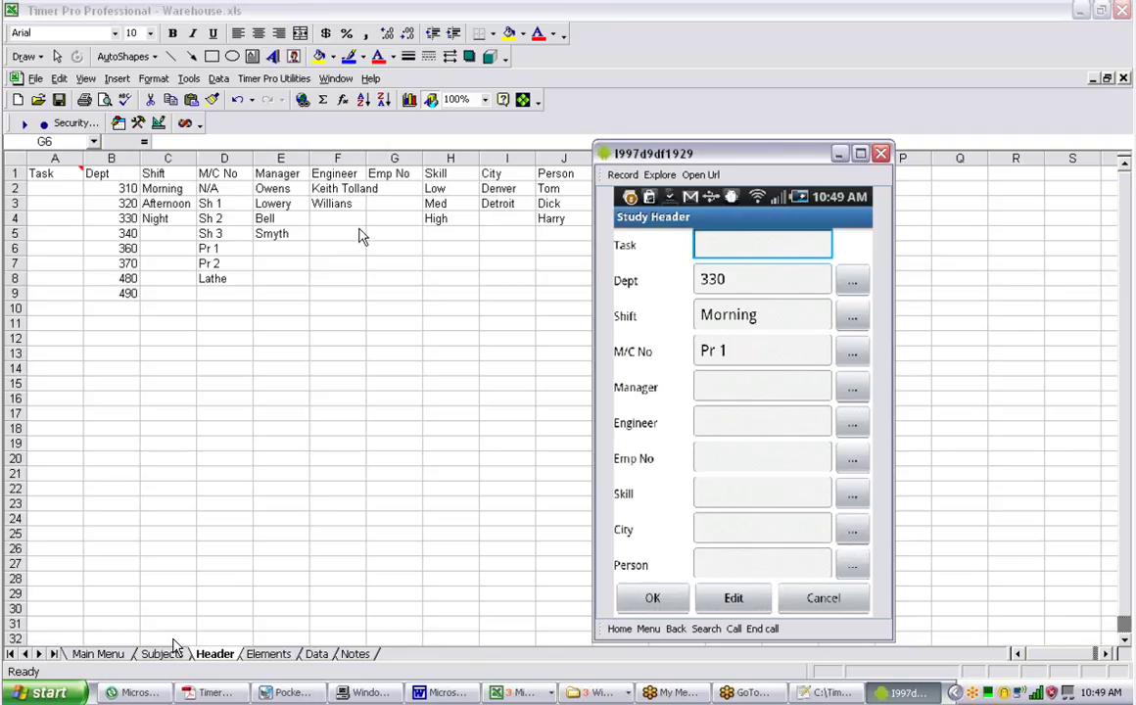
left_click(652, 597)
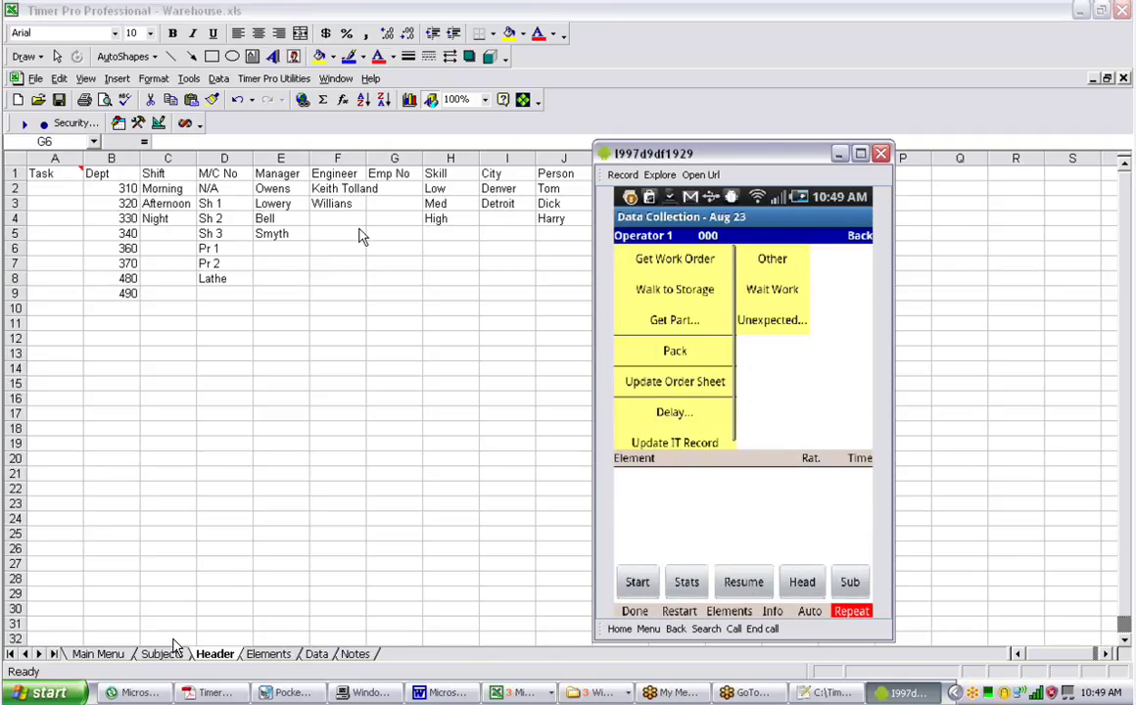